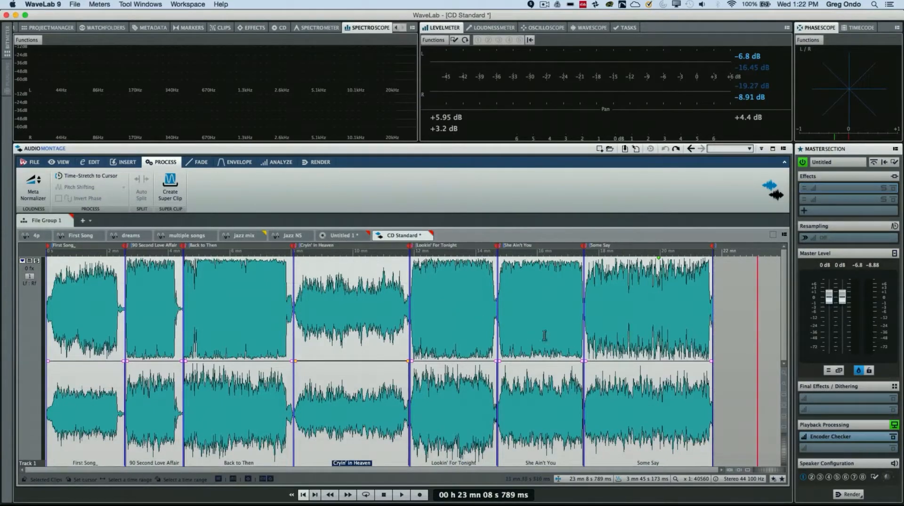
mouse_move(564, 103)
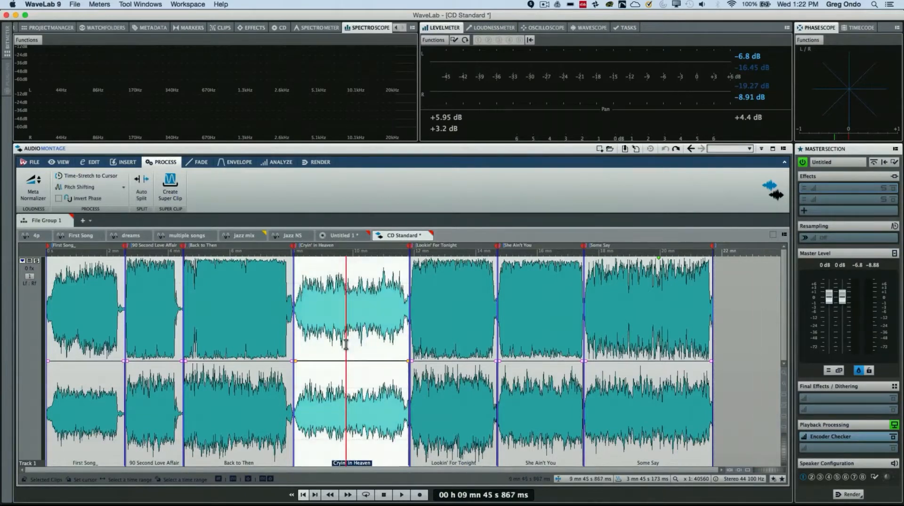
Audition Cryin' in Heaven against Lookin' For Tonight, then stop playback
left_click(401, 495)
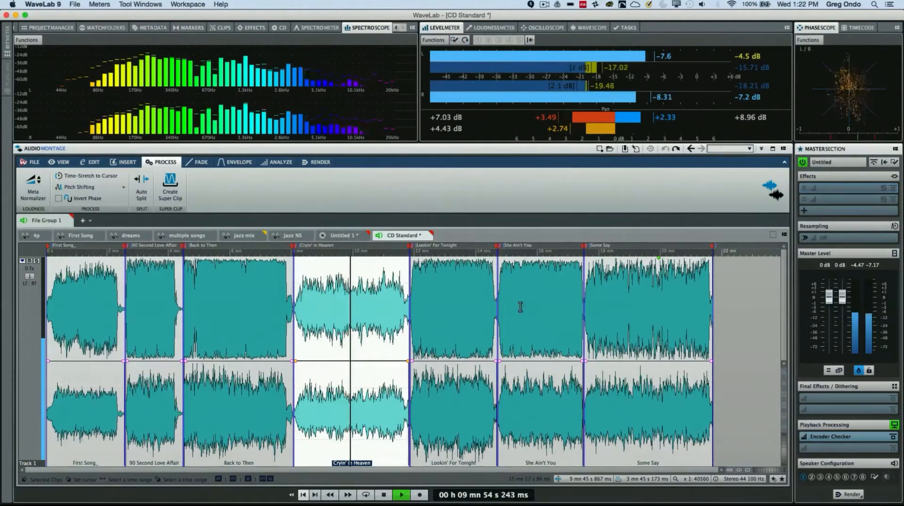
left_click(540, 311)
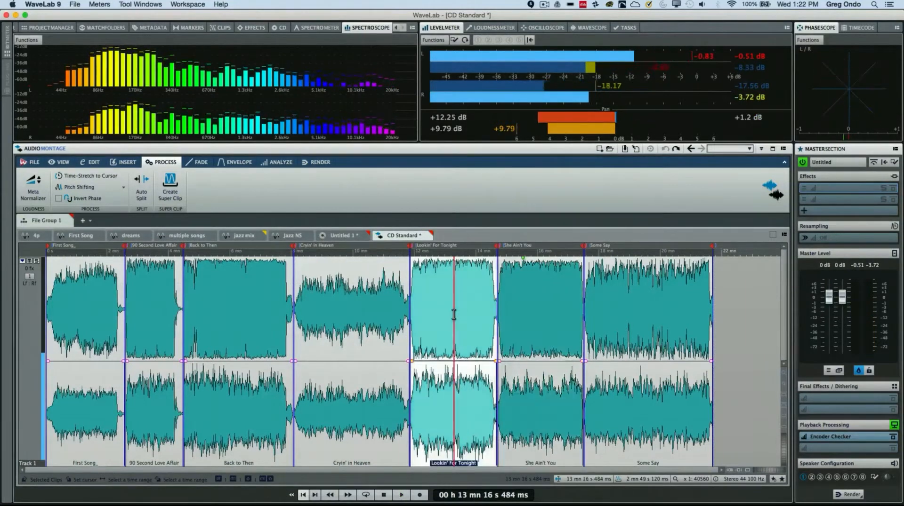
left_click(400, 495)
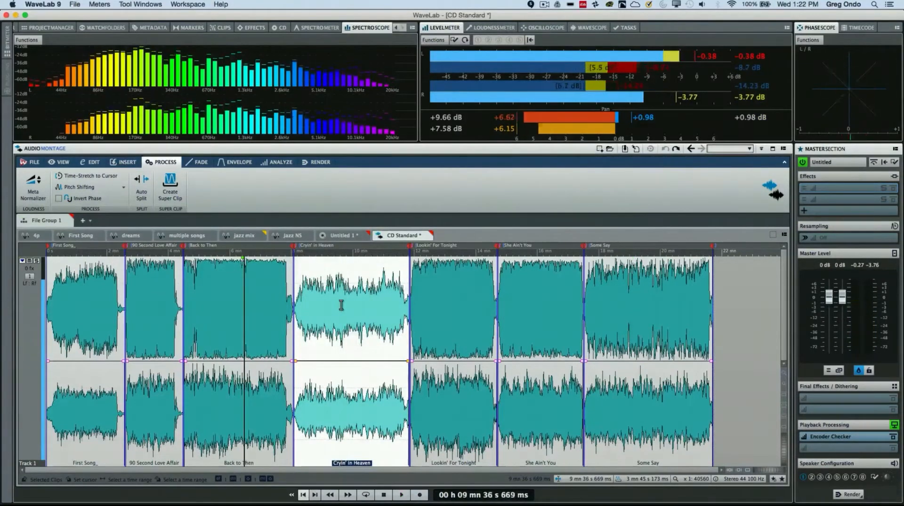
left_click(400, 500)
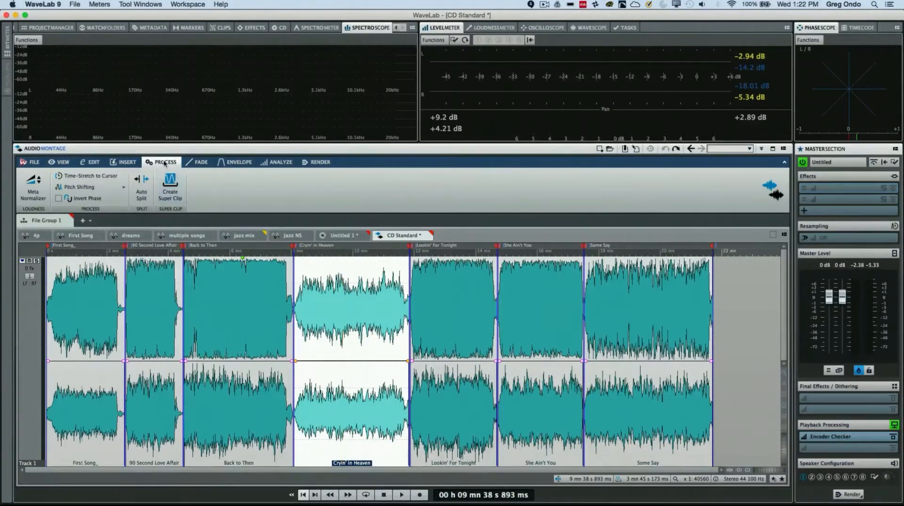
Open the Loudness Meta Normalizer and set clips to Match Loudness of Active Clip
left_click(126, 161)
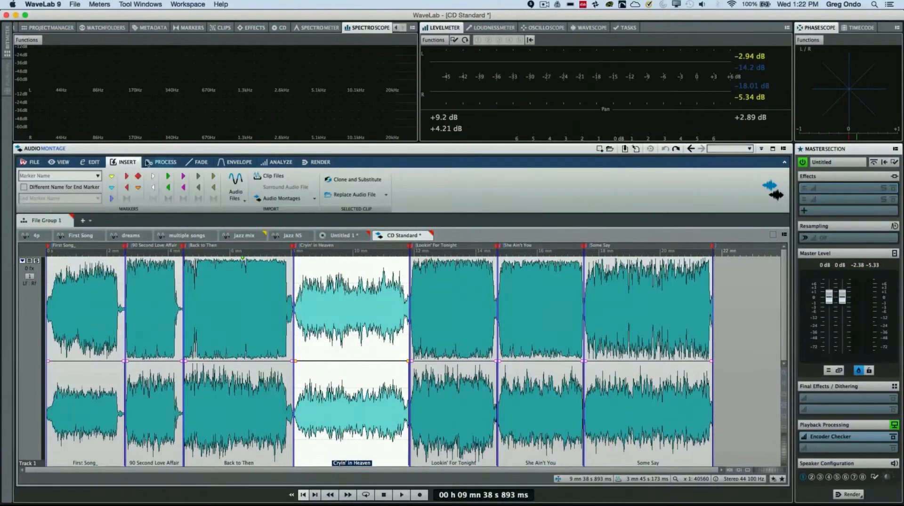
left_click(164, 162)
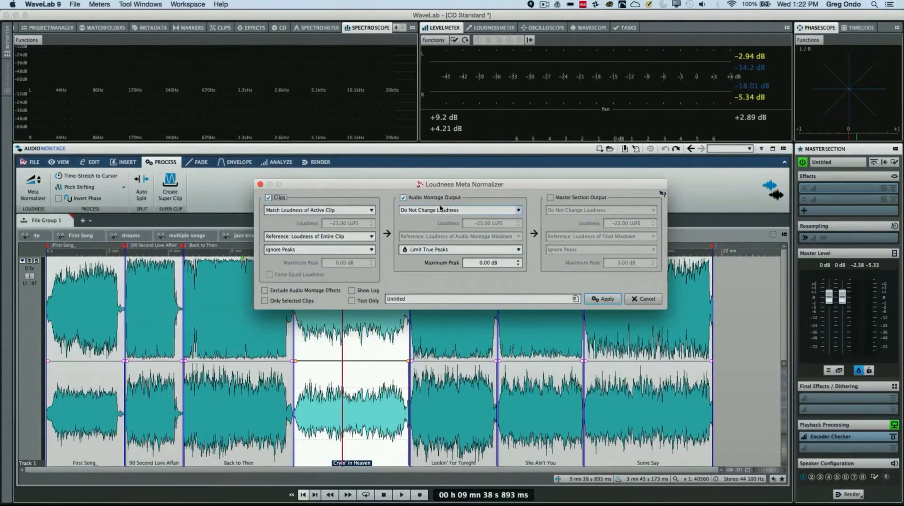
left_click(318, 210)
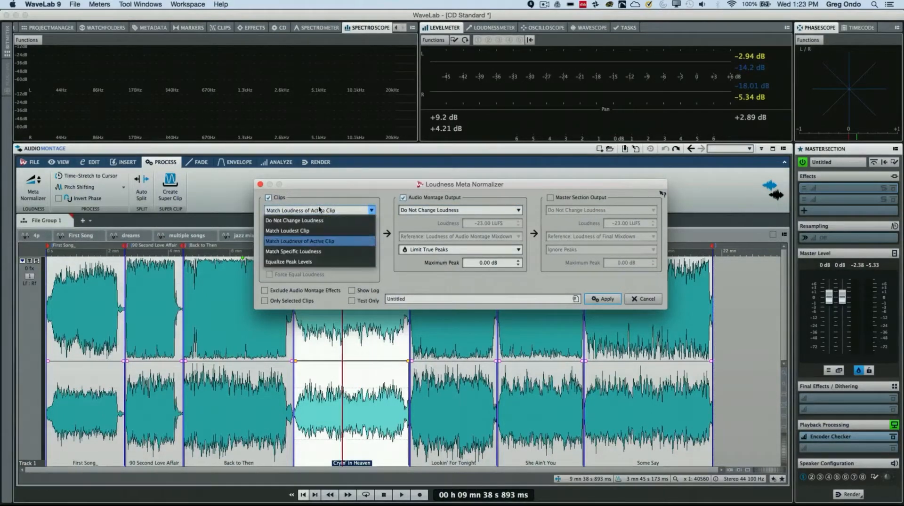
mouse_move(295, 220)
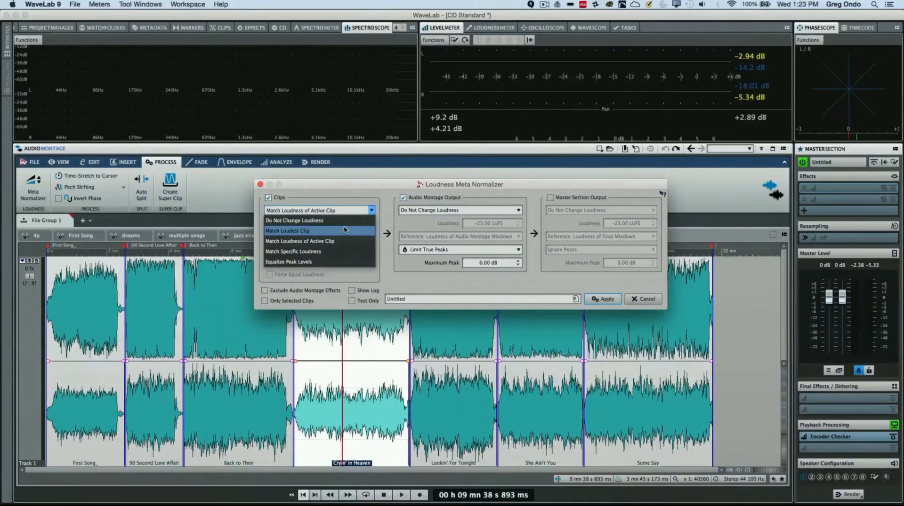
mouse_move(346, 238)
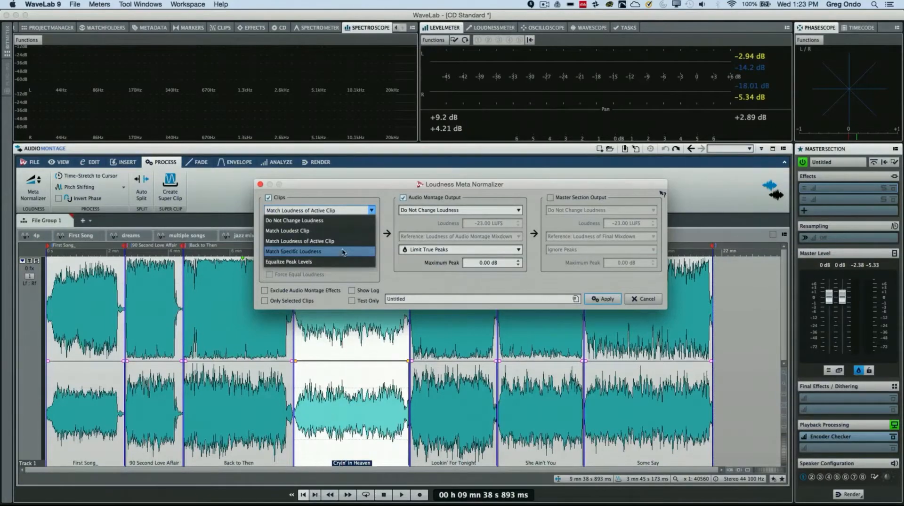
left_click(293, 252)
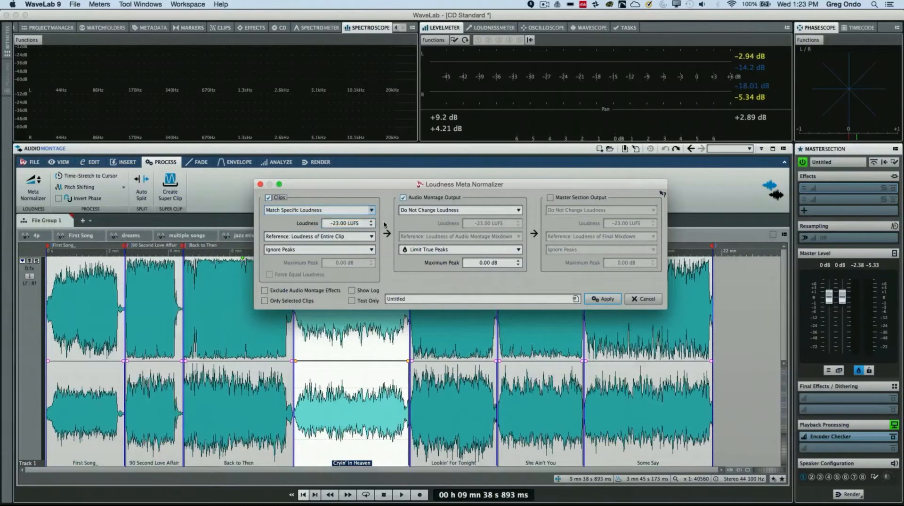
left_click(372, 210)
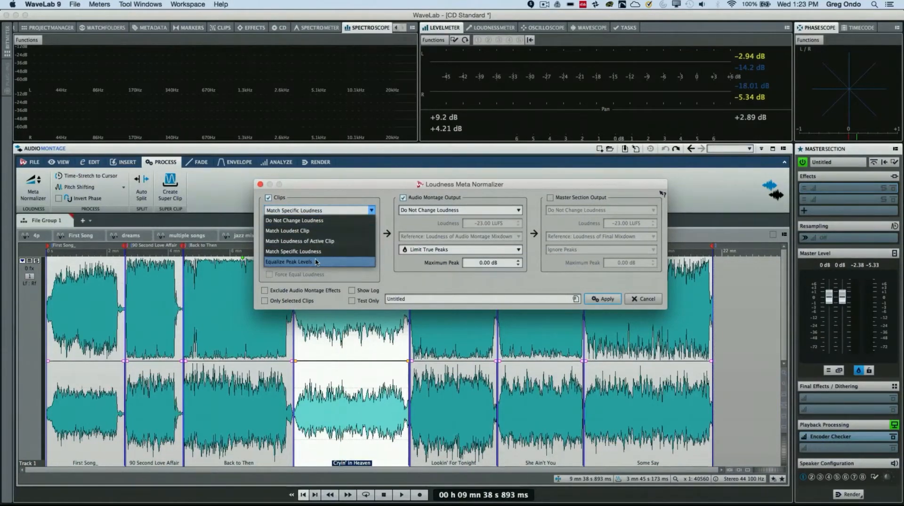
mouse_move(325, 266)
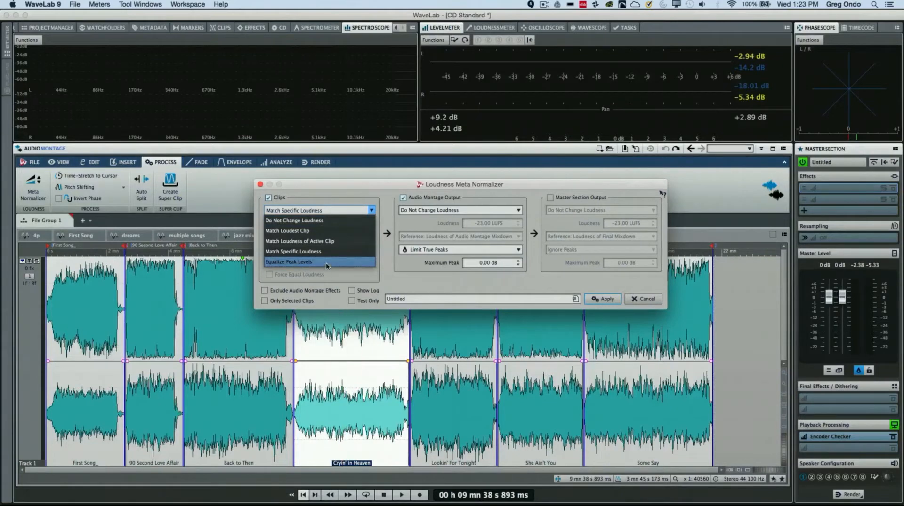
mouse_move(326, 241)
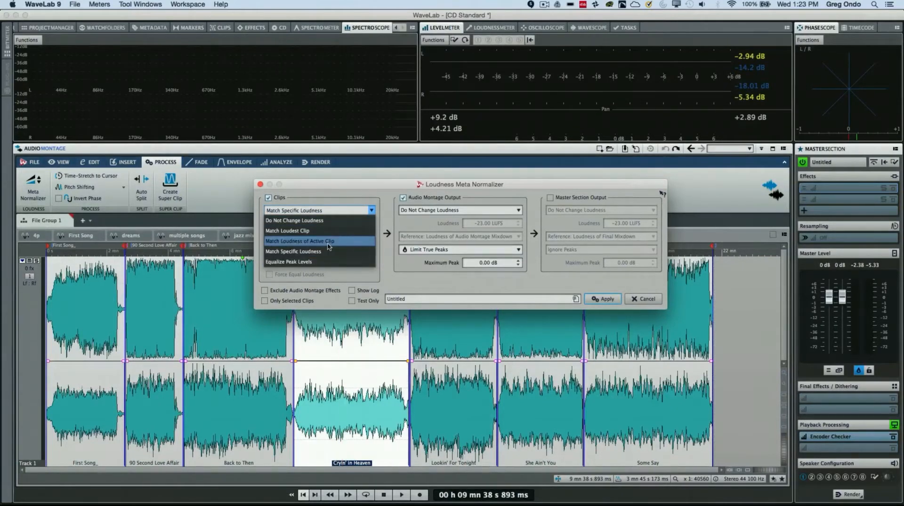
left_click(299, 241)
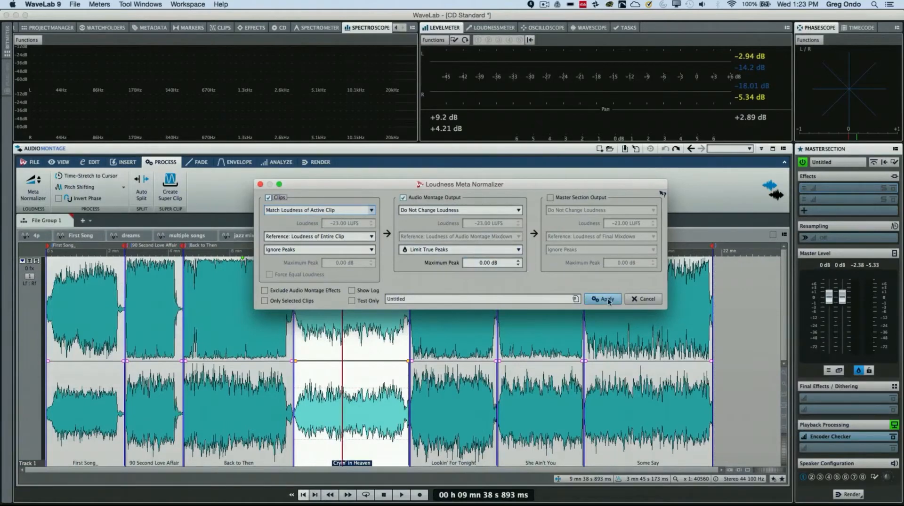
Apply the loudness matching, then play the normalized Back to Then and Lookin' For Tonight clips
left_click(601, 299)
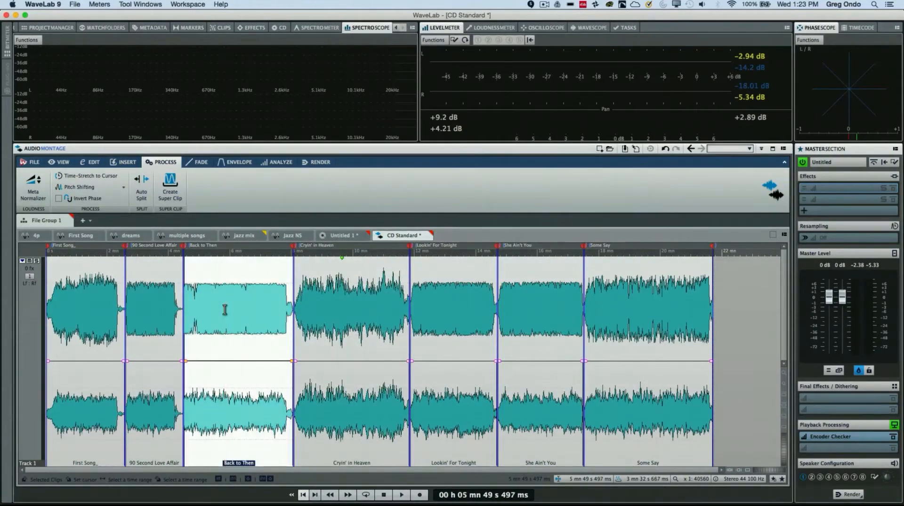
left_click(400, 495)
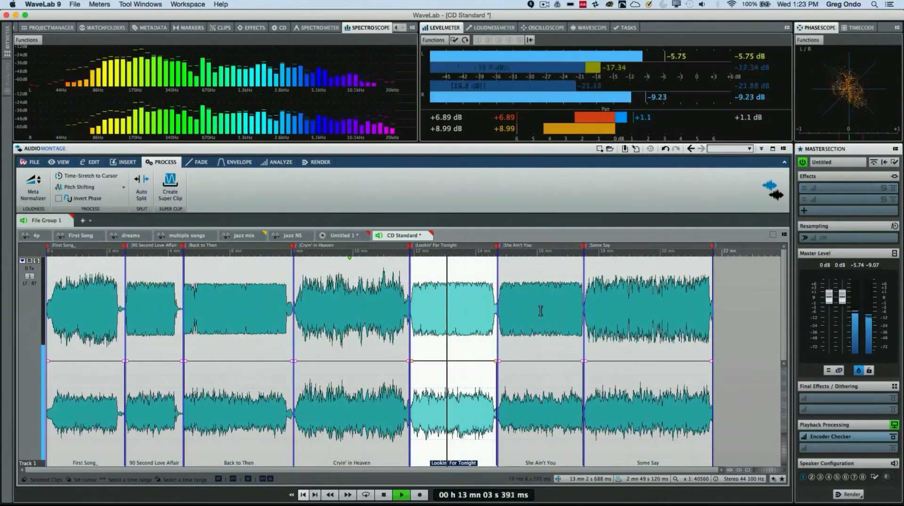
left_click(539, 311)
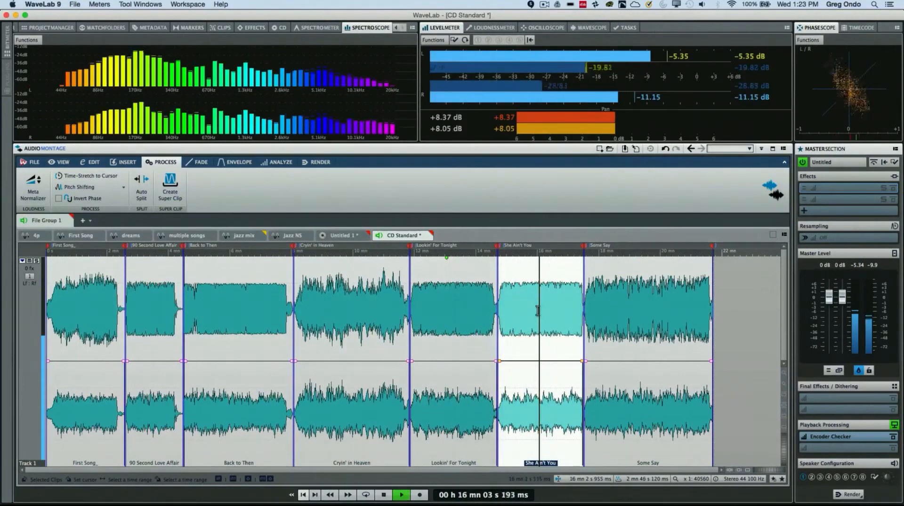